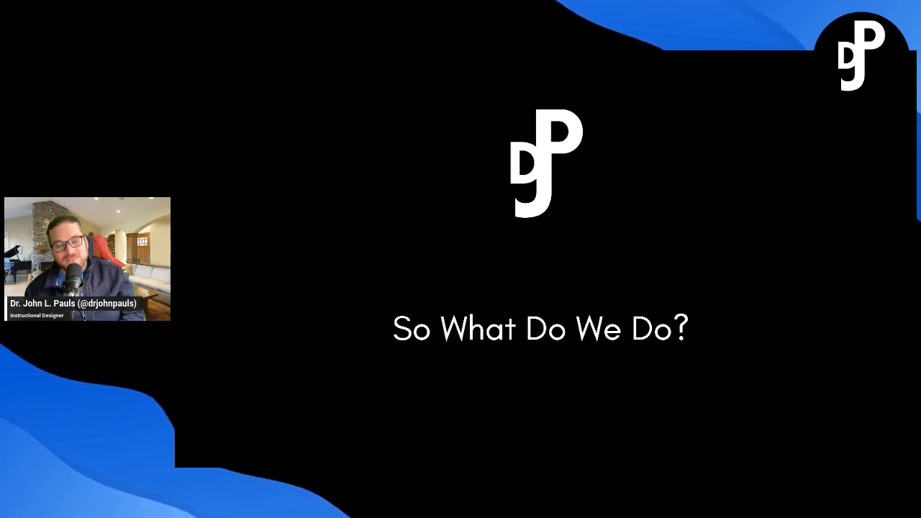
mouse_move(854, 243)
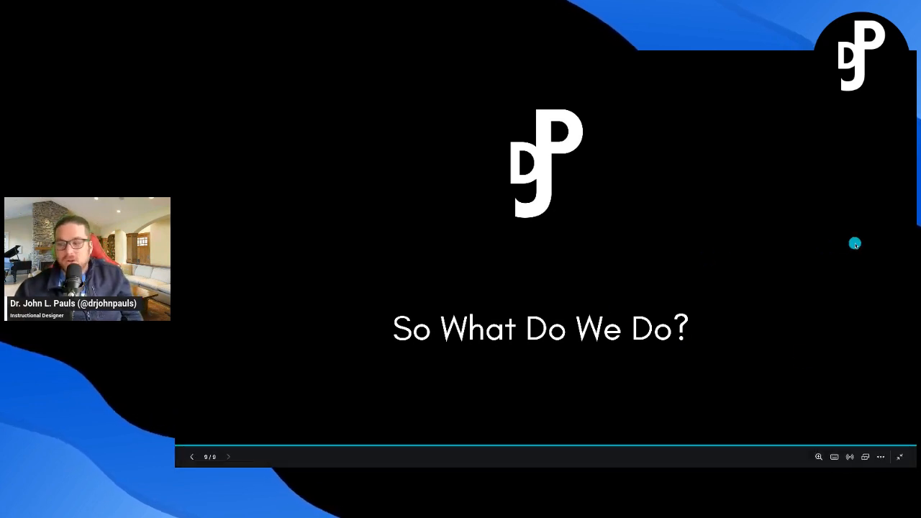